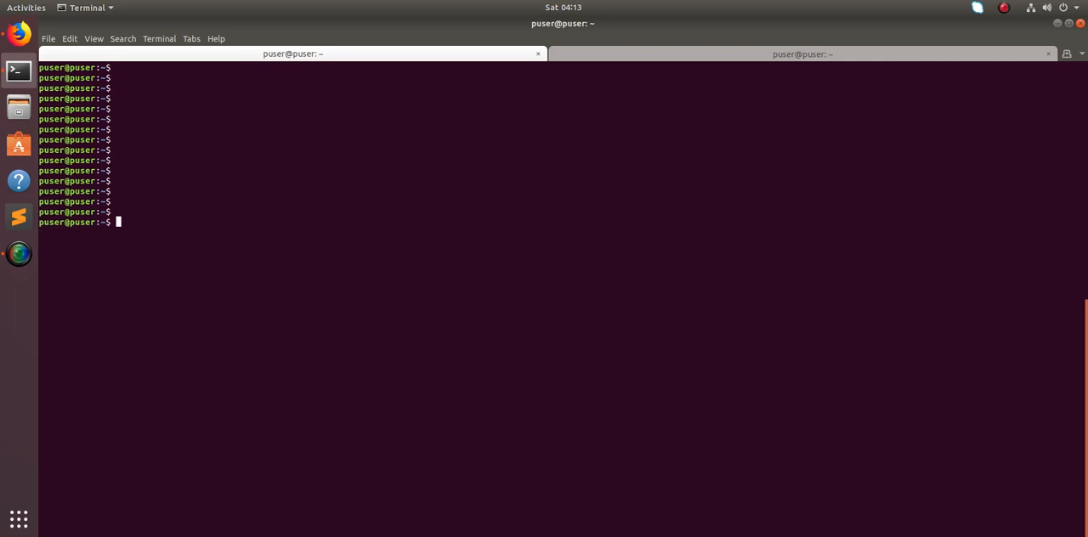
- Run 'sudo apt-cache search gimp' to list GIMP, plugin, data and documentation packages
key(Return)
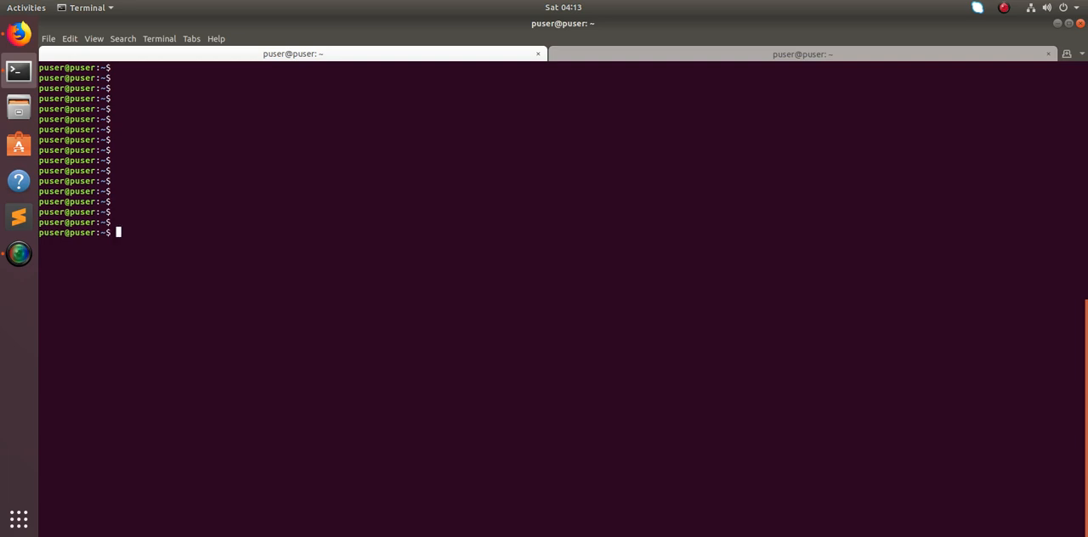
text(sudo a)
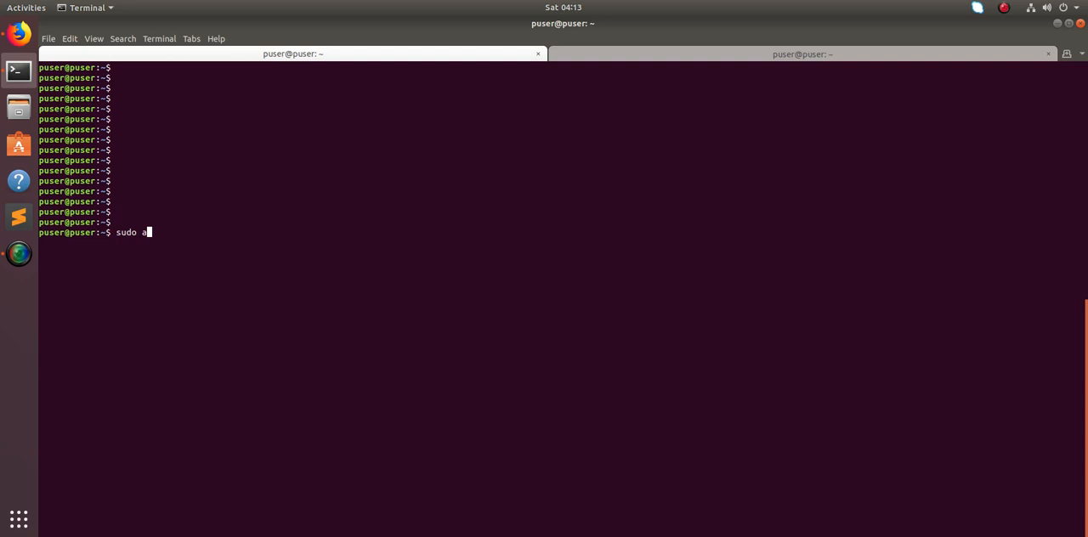
text(pt-cac)
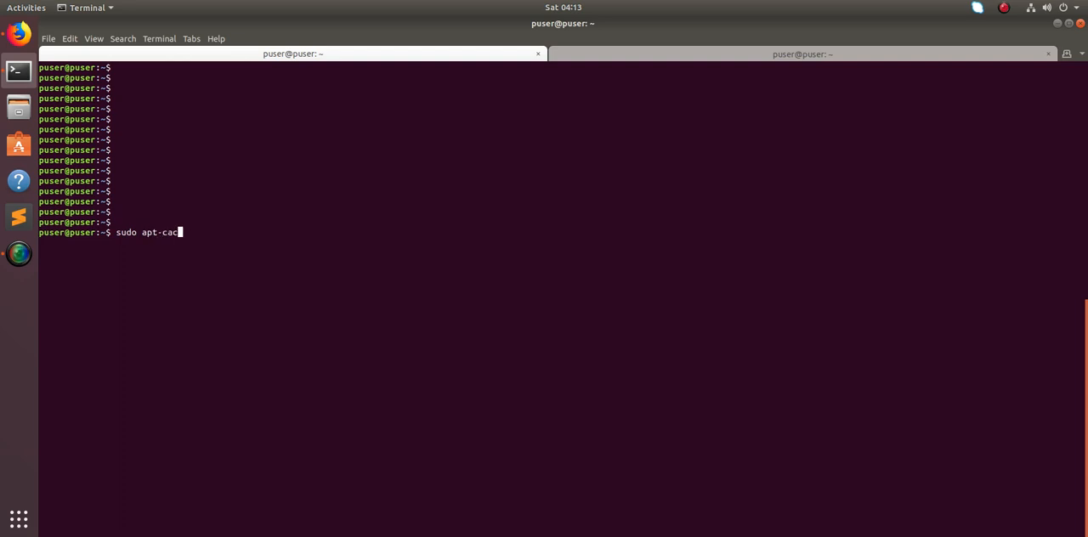
text(he ser)
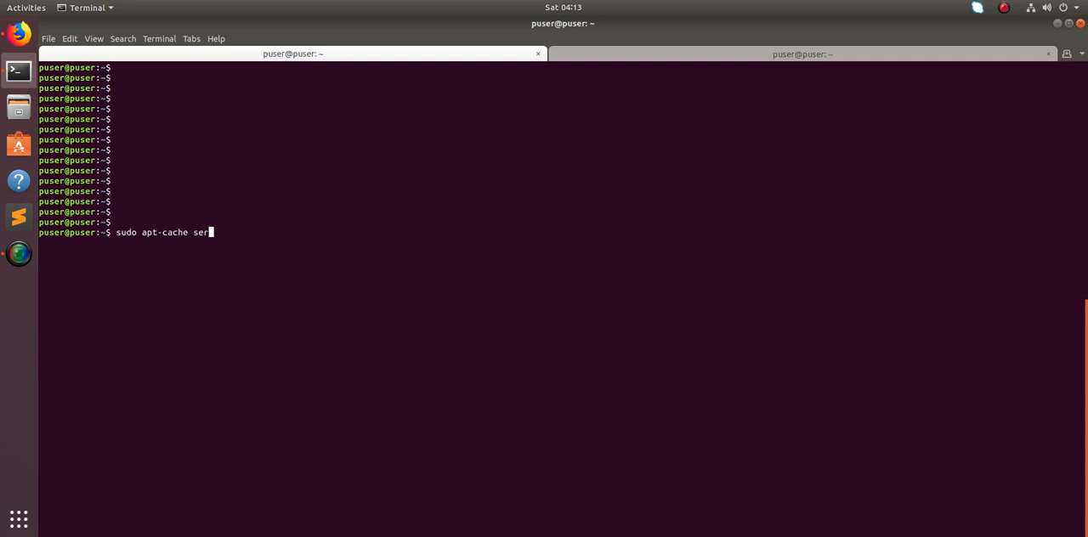
text(ach)
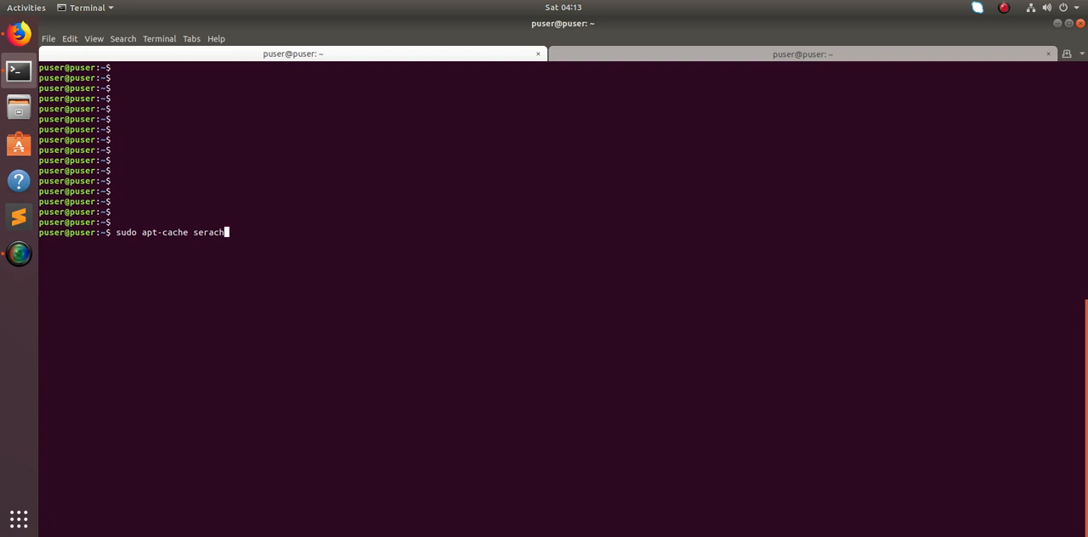
text(r)
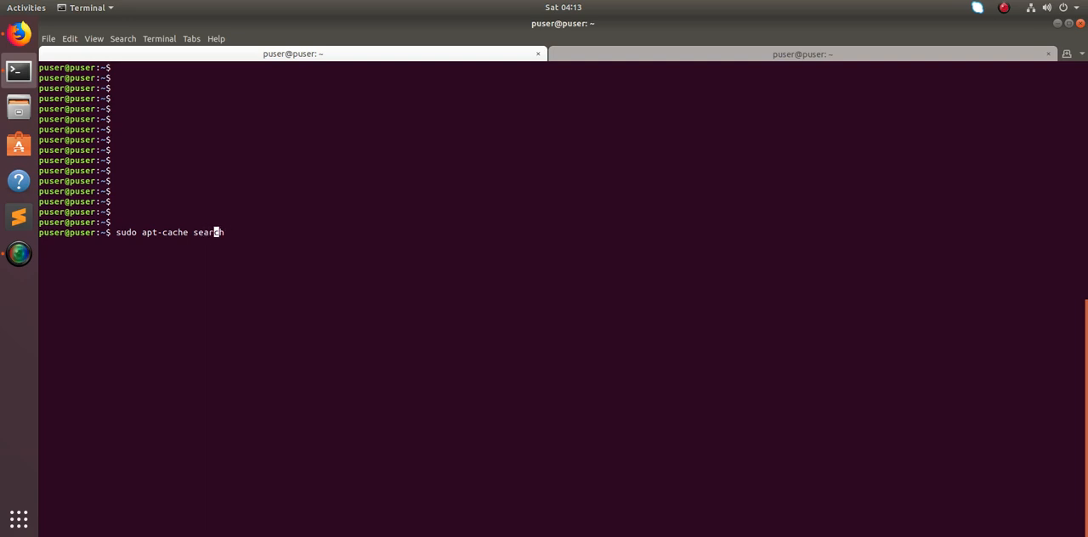
text(" ")
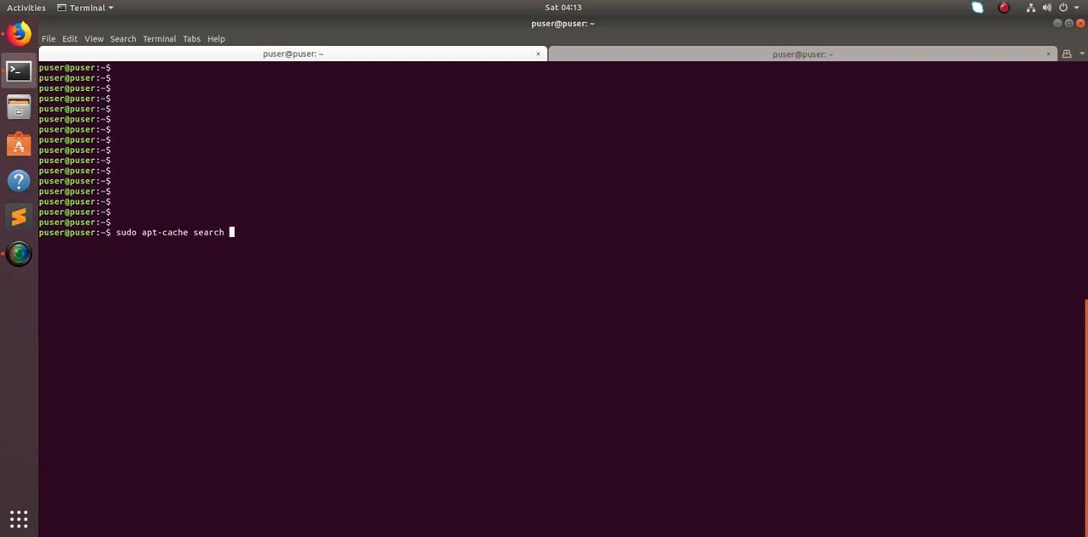
text(gl)
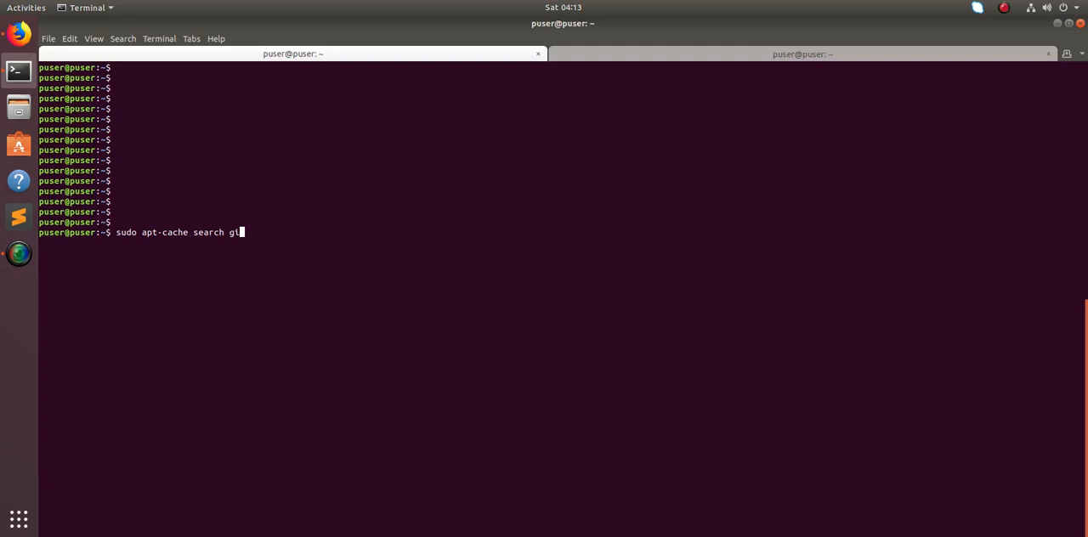
text(mp)
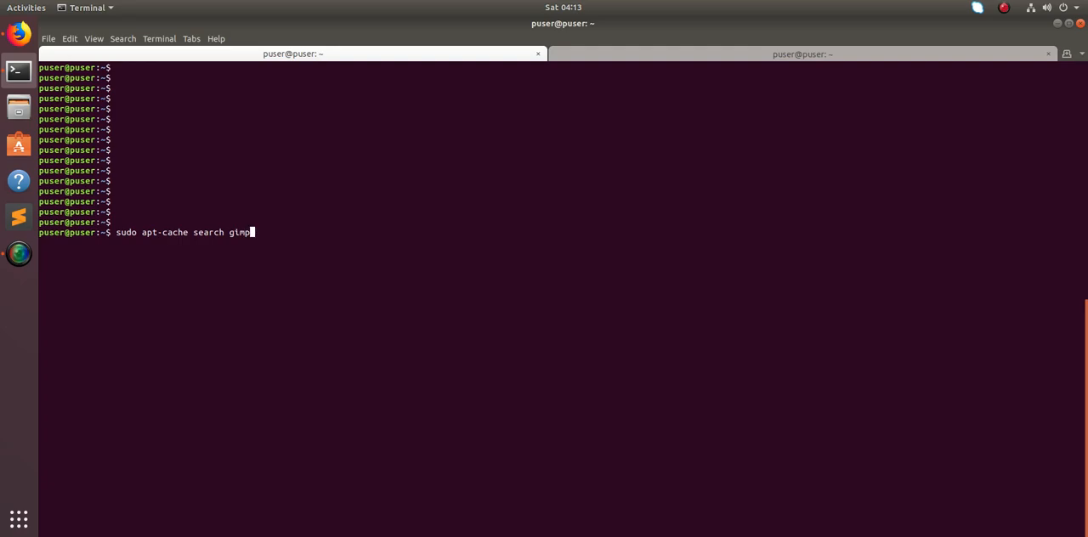
key(Return)
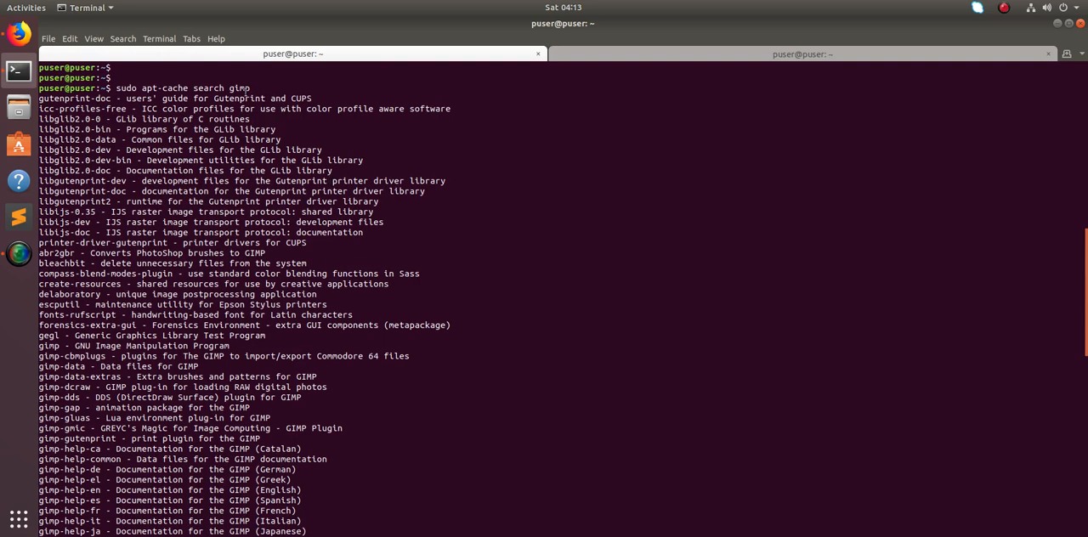
- Type a gimp search command ('sudo apt search gimp') at a new prompt without running it
double_click(239, 88)
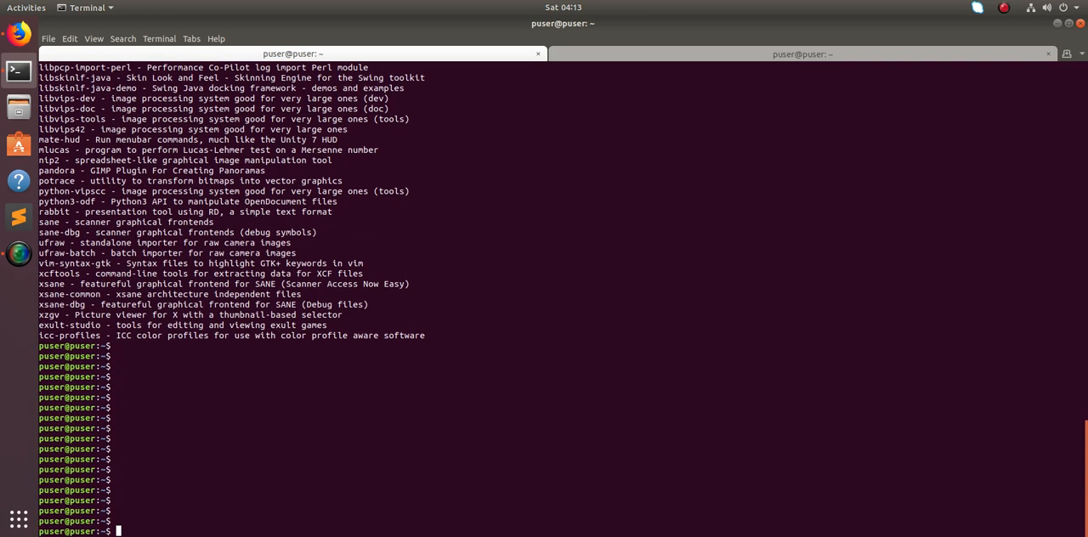
text(sudo apt-cache search gimp)
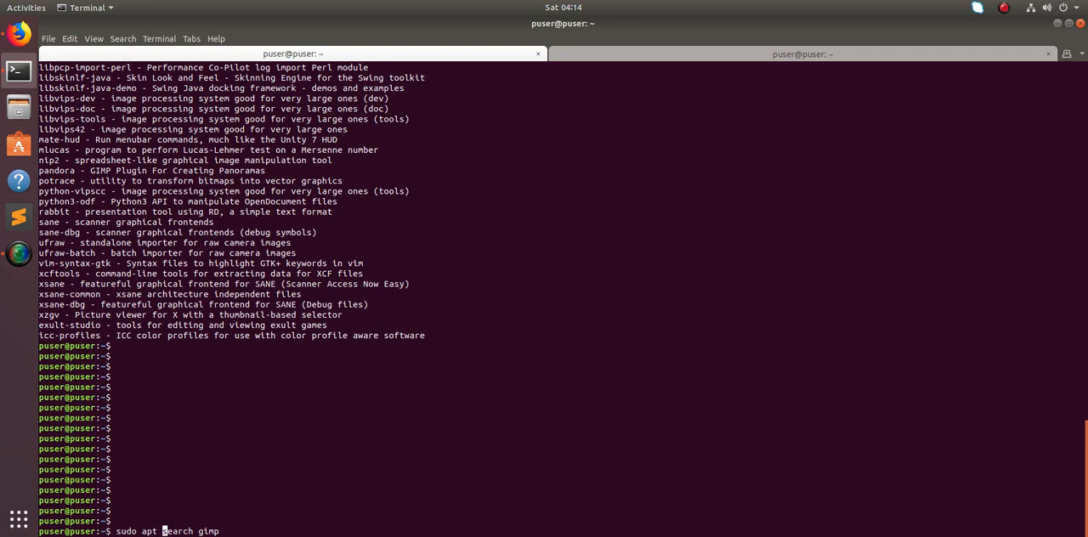
- Run the apt search for gimp, scroll its results, and type a new apt-cache gimp command
key(Return)
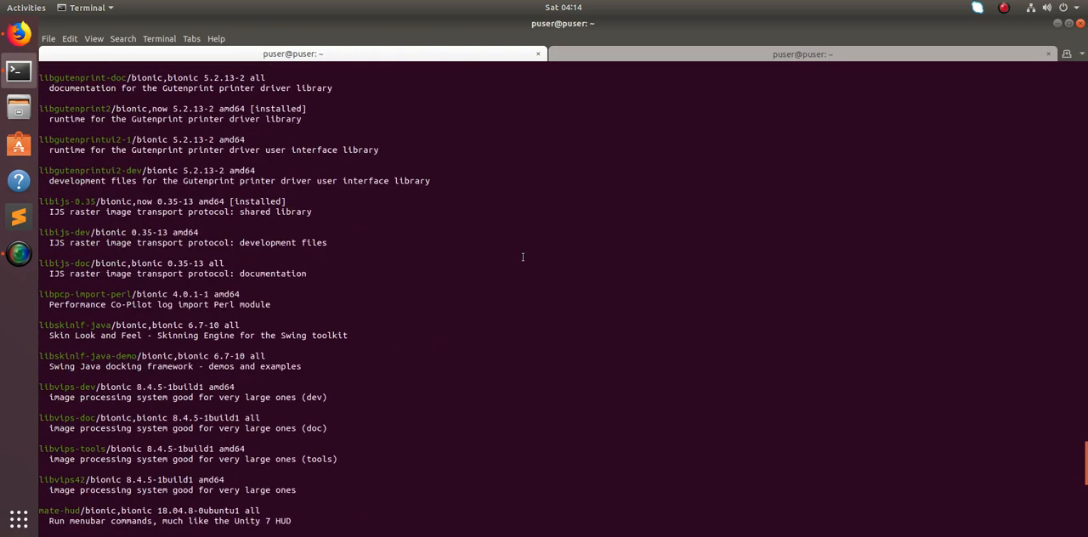
scroll(down, 3)
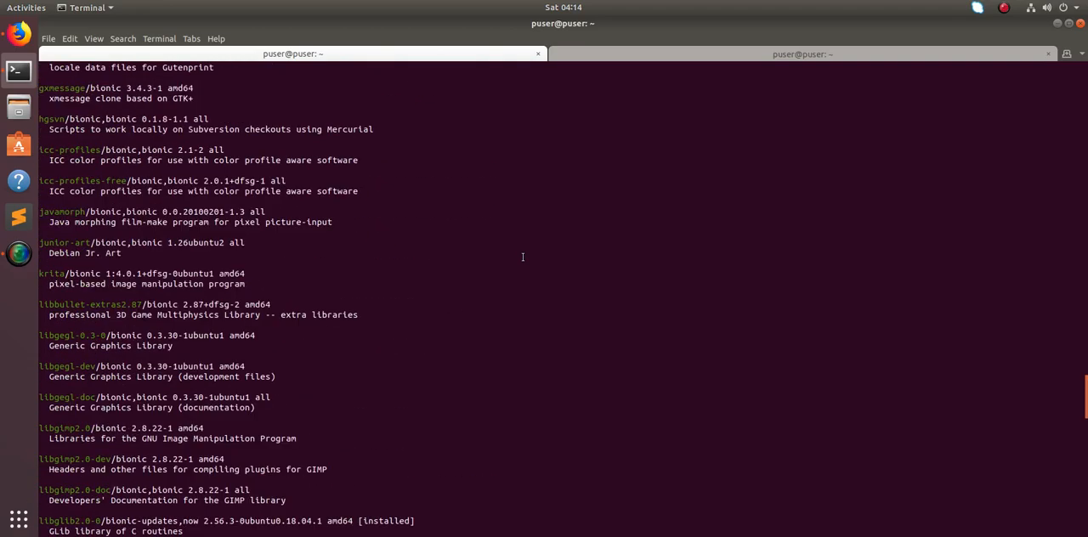
scroll(down, 3)
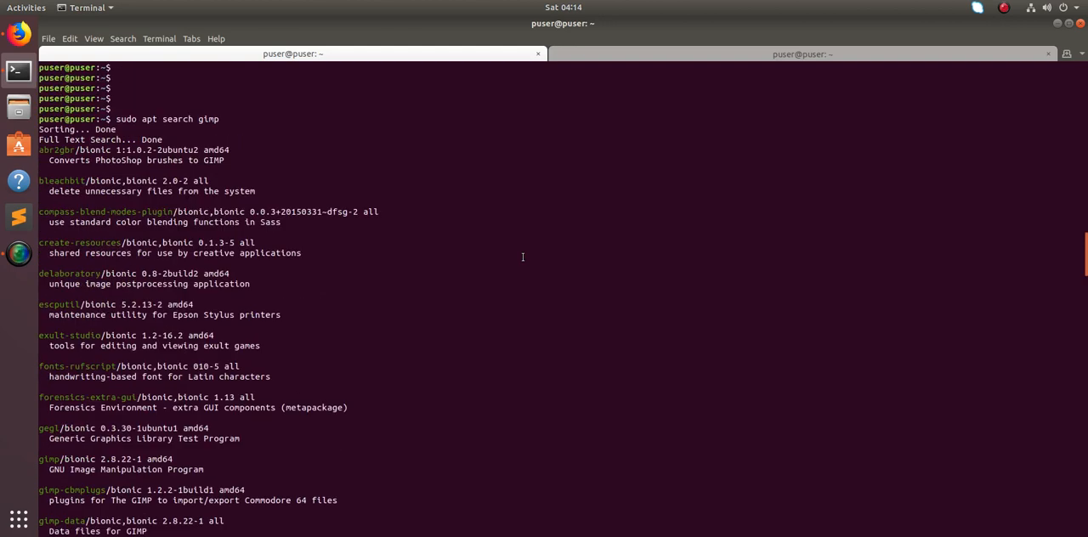
scroll(down, 3)
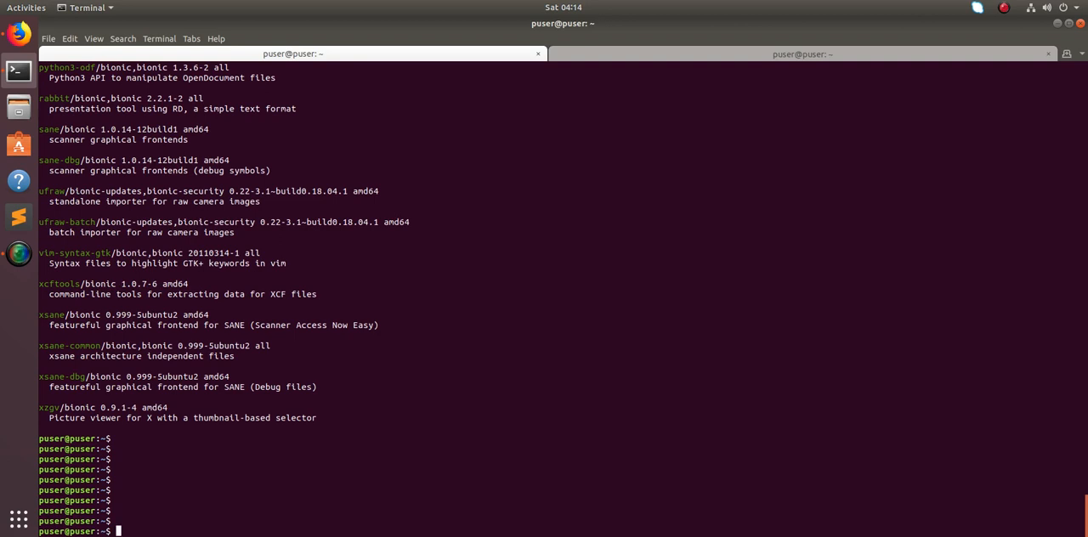
text(sudo apt-cache search gimp)
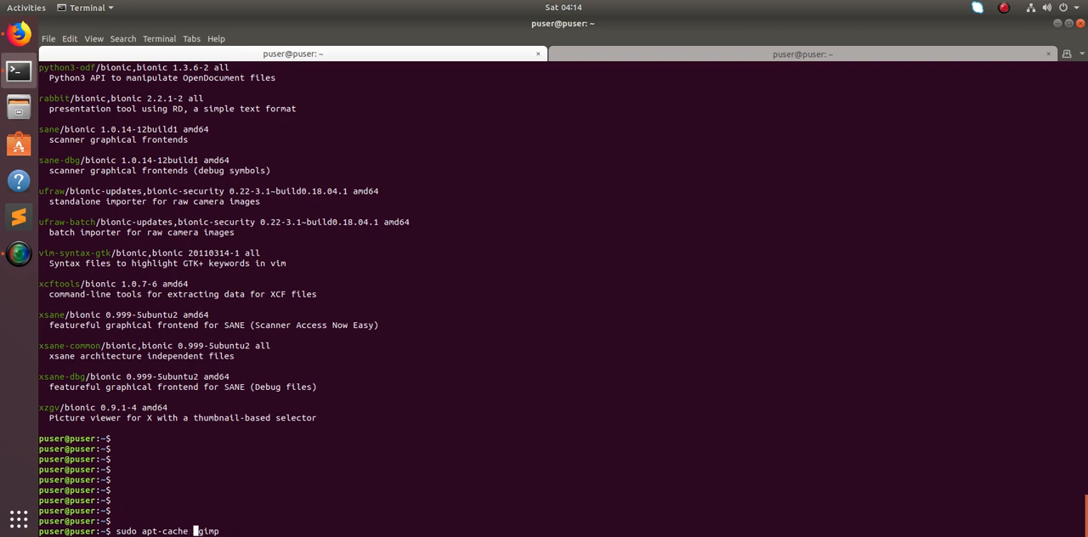
- Check gimp's policy (not installed, candidate 2.8.22-1), then type 'sudo apt-cache search gimp'
text(policy)
key(Return)
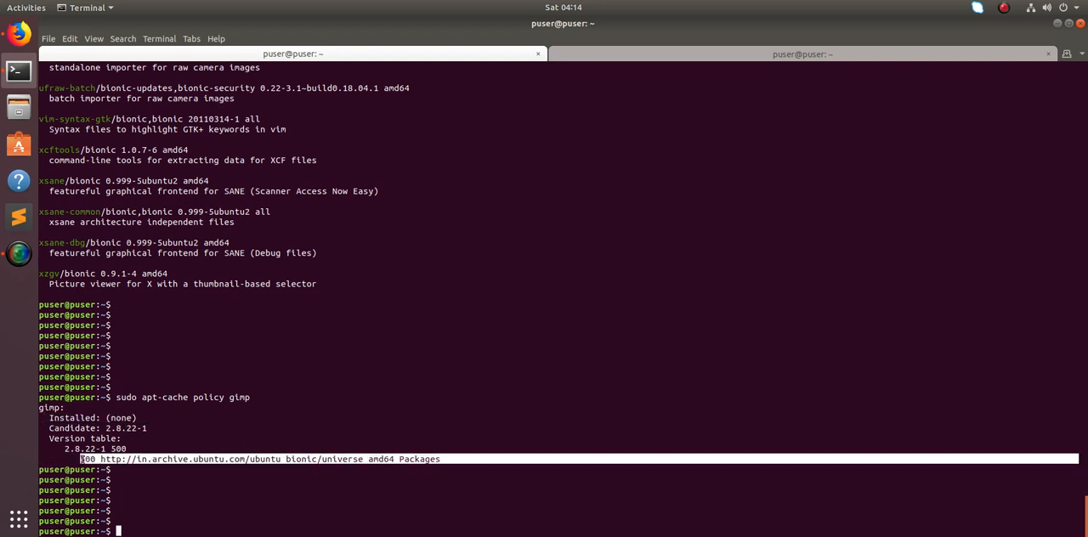
scroll(down, 3)
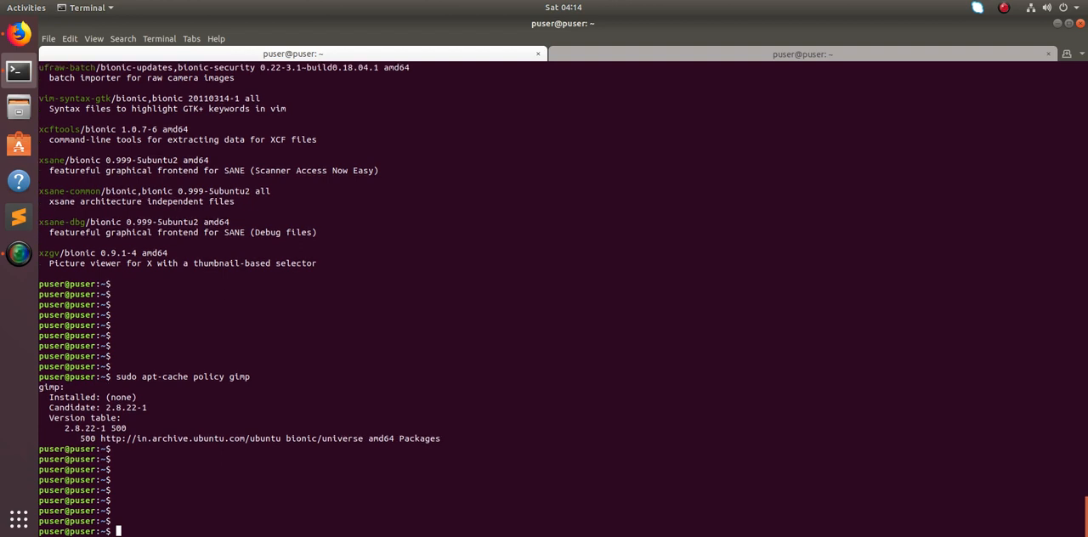
text(sudo apt-cache search gimp)
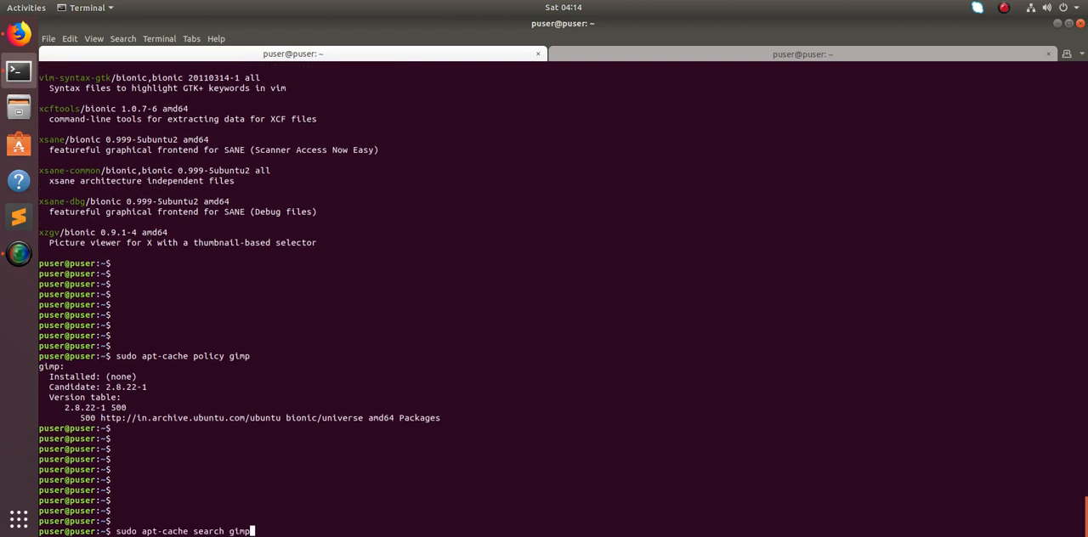
- Count all packages (62467) and gimp matches (104) by piping apt-cache search into wc -l
key(BackSpace)
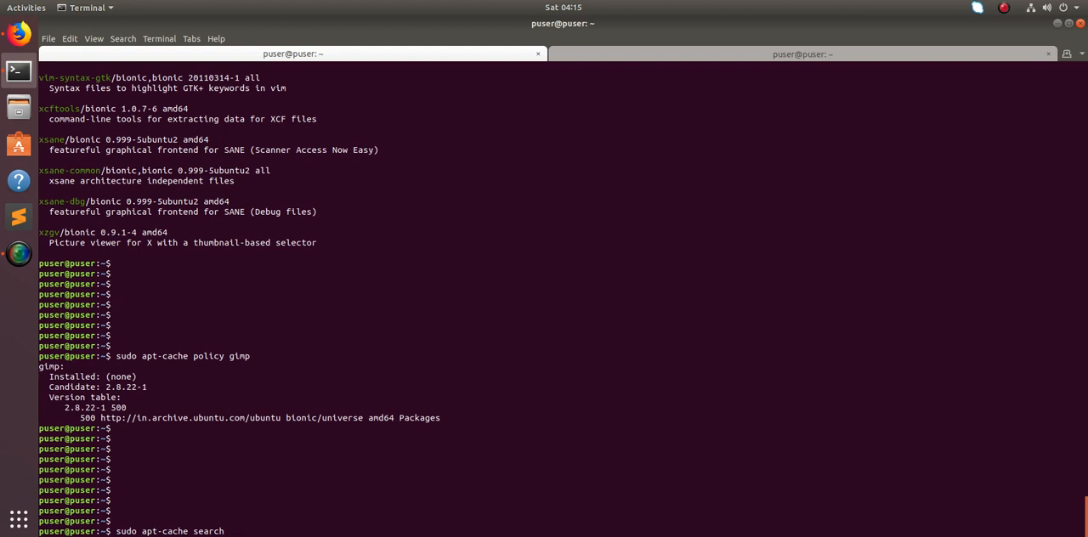
text(. | wc -l)
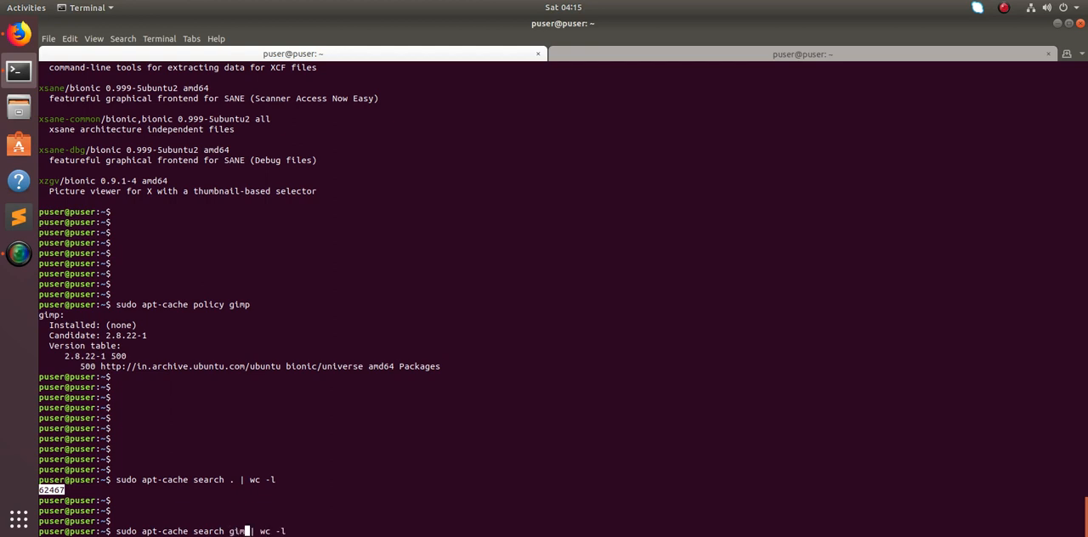
text(p)
key(Return)
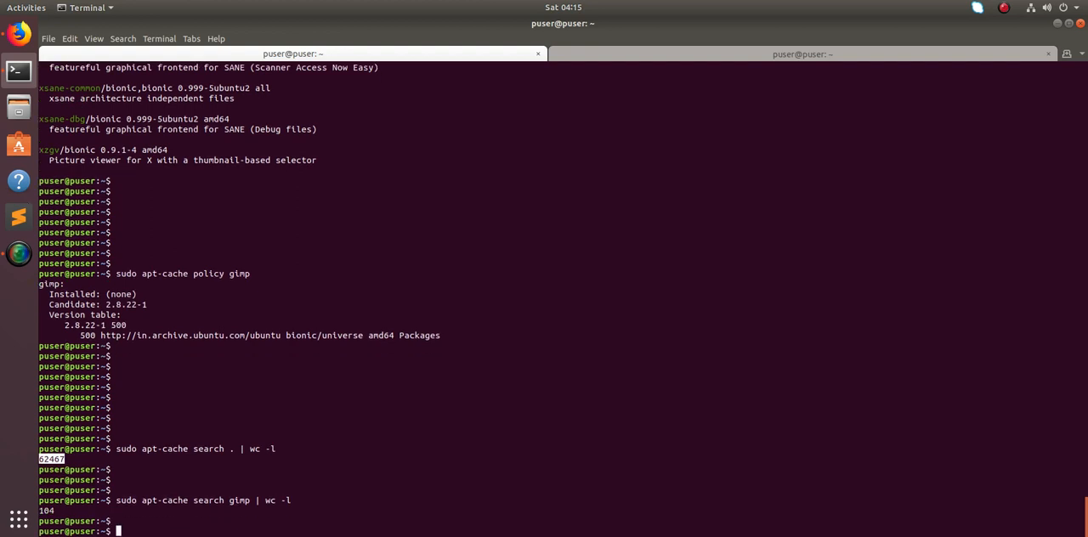
text(sudo apt-cache search gimp | wc -l)
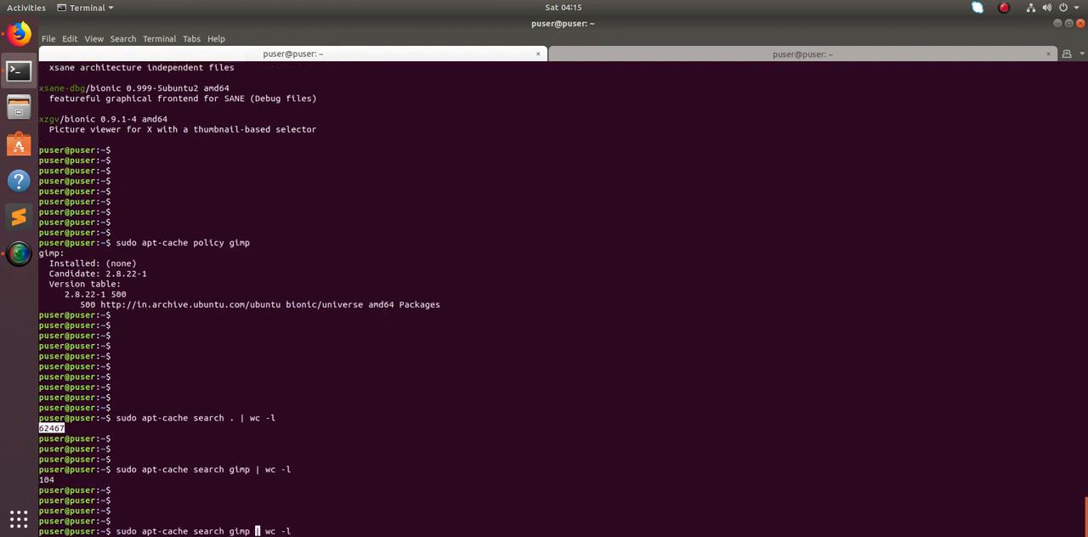
key(BackSpace)
text(.)
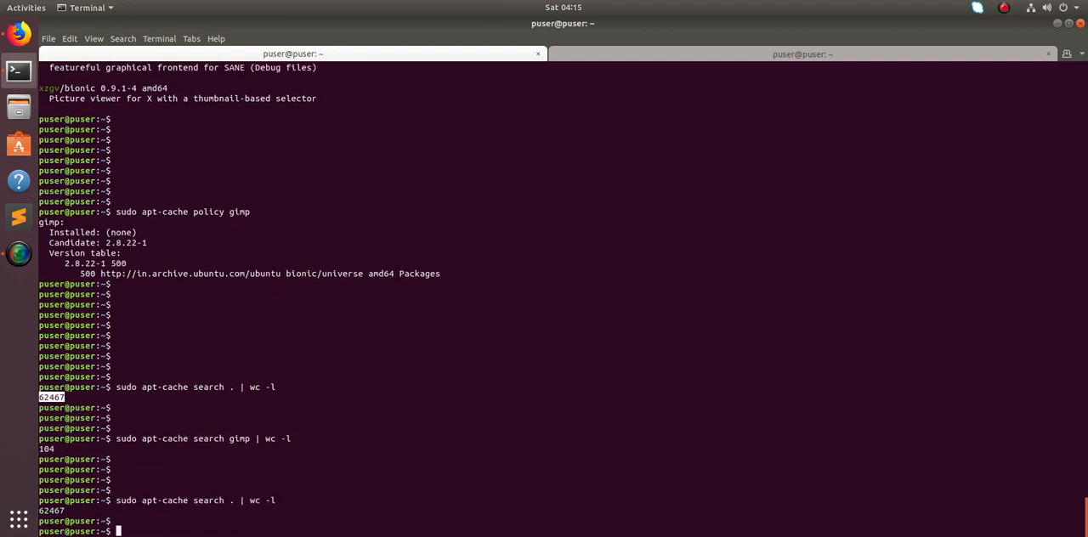
text(sudo apt-cache search . |)
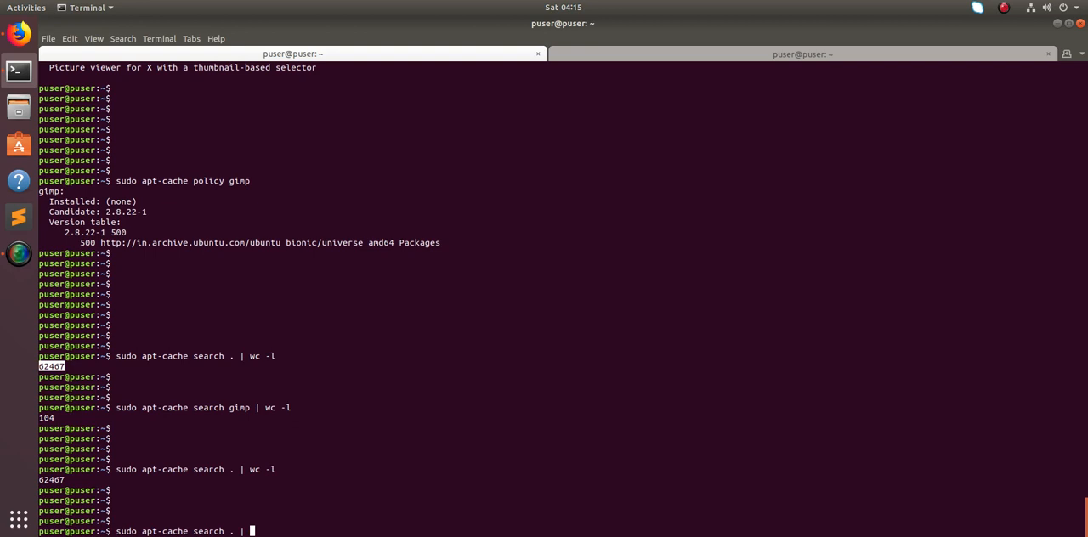
- Filter the full package list with 'grep kdnlive', which finds no matching packages
text(grep)
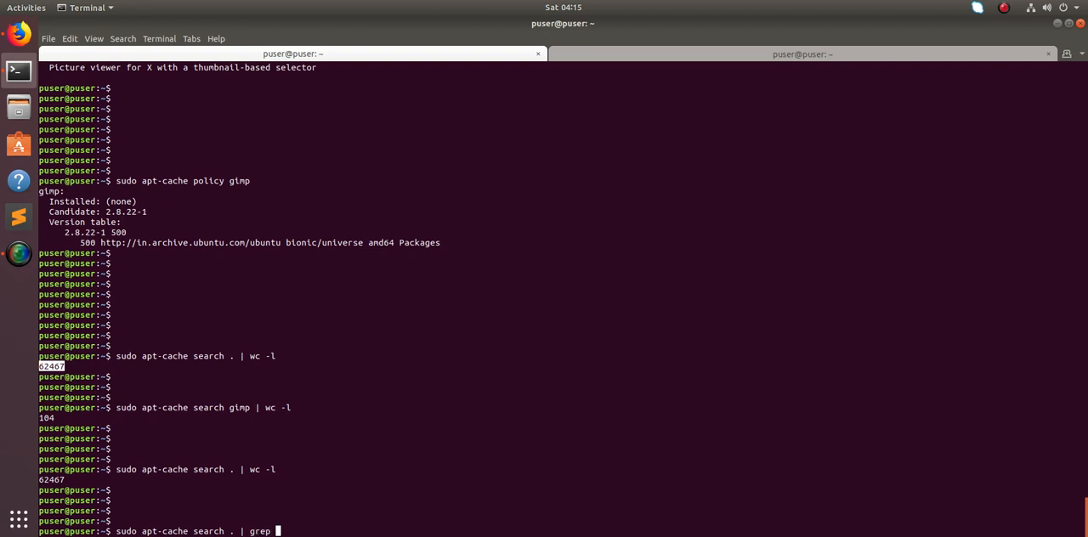
text(kd)
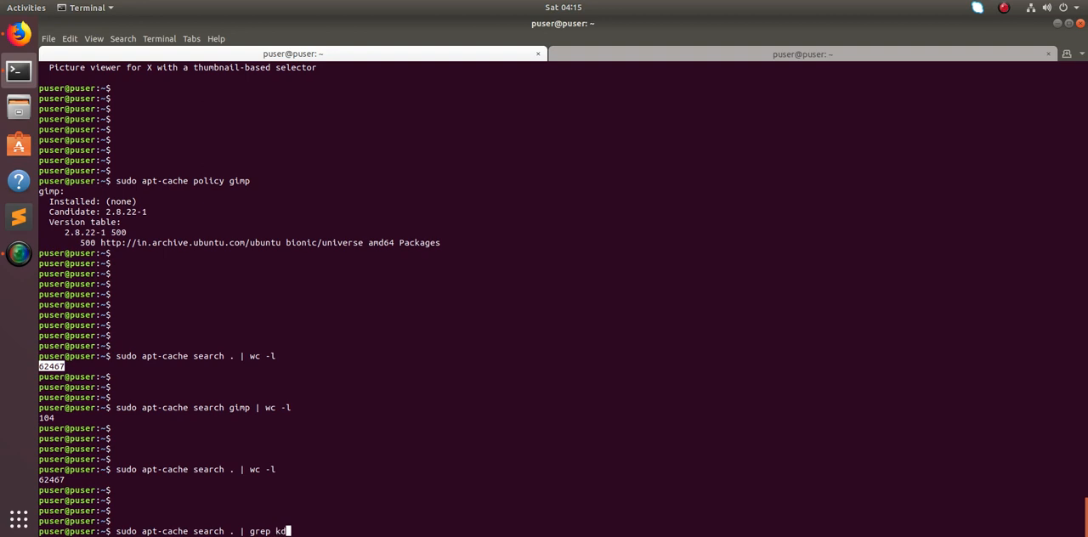
text(nlive)
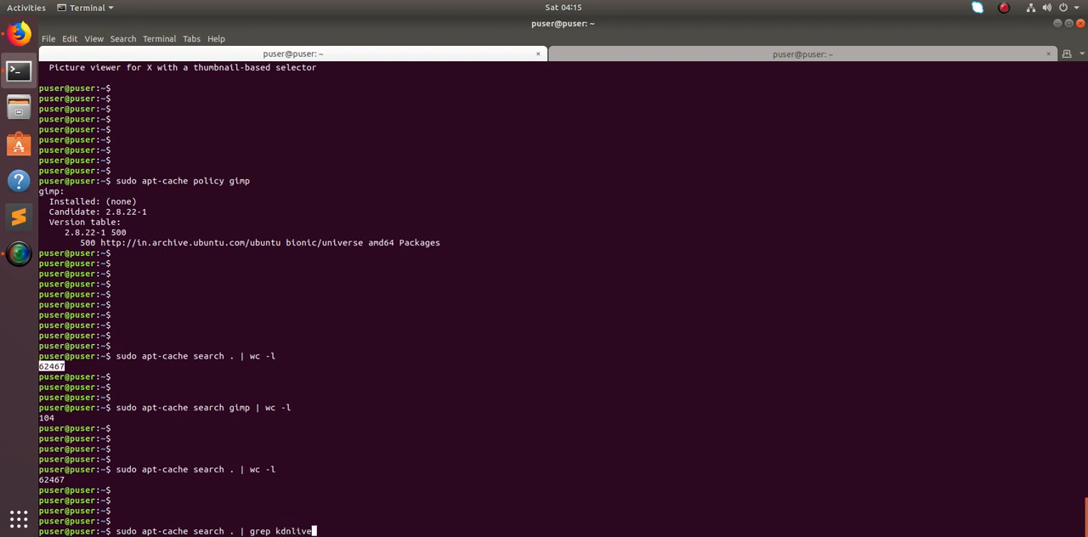
key(Return)
text(sudo apt-cache search . | grep python)
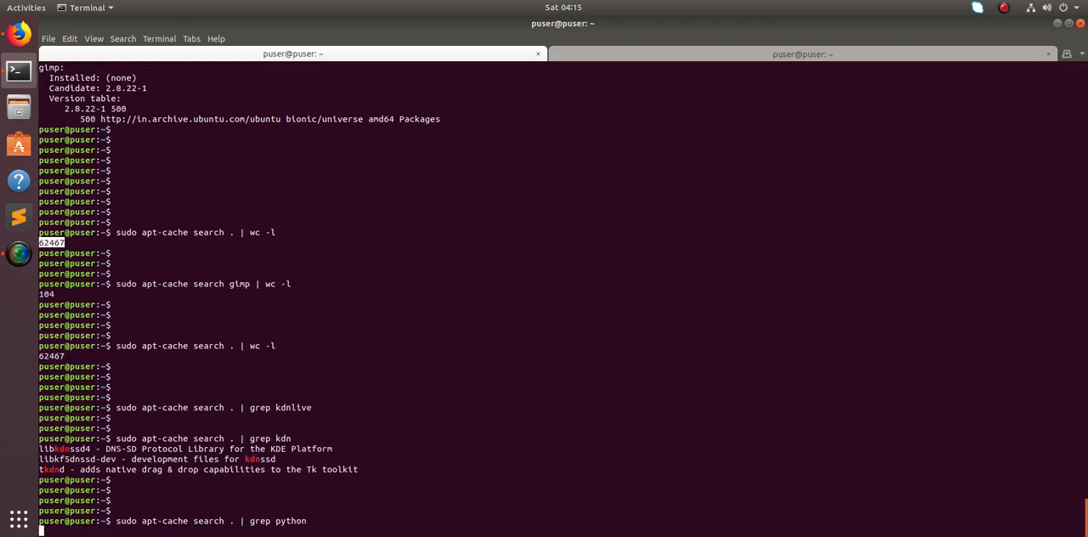
- Run 'sudo apt-cache search . | grep python' and scroll through the python package listing
key(Return)
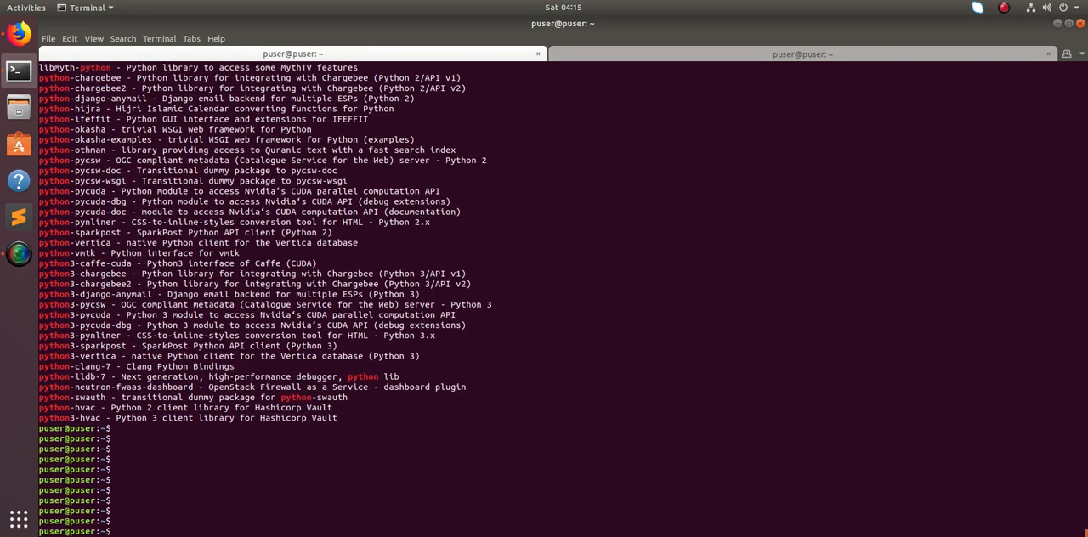
text(sudo apt-cache search . | grep python)
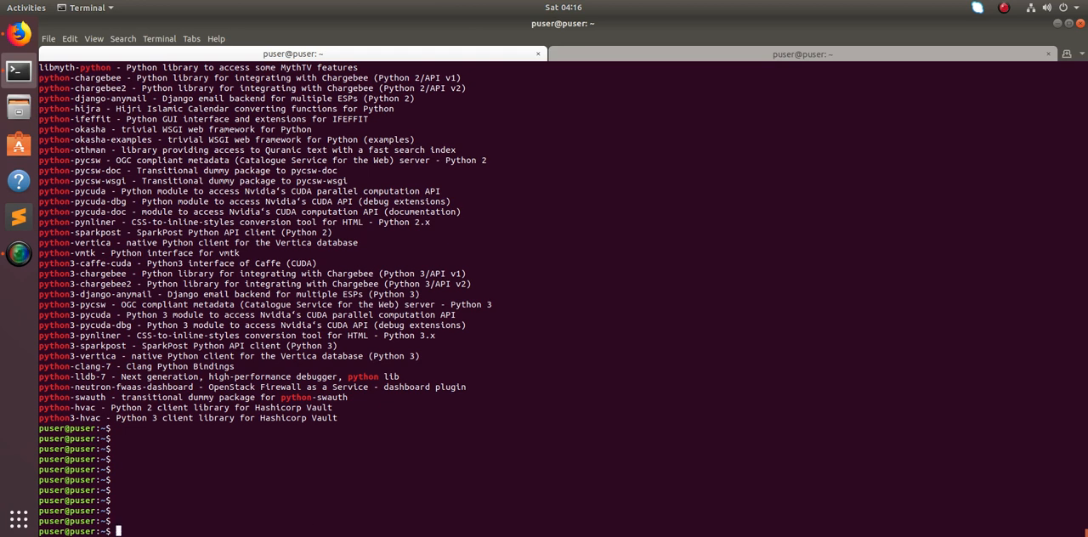
scroll(down, 3)
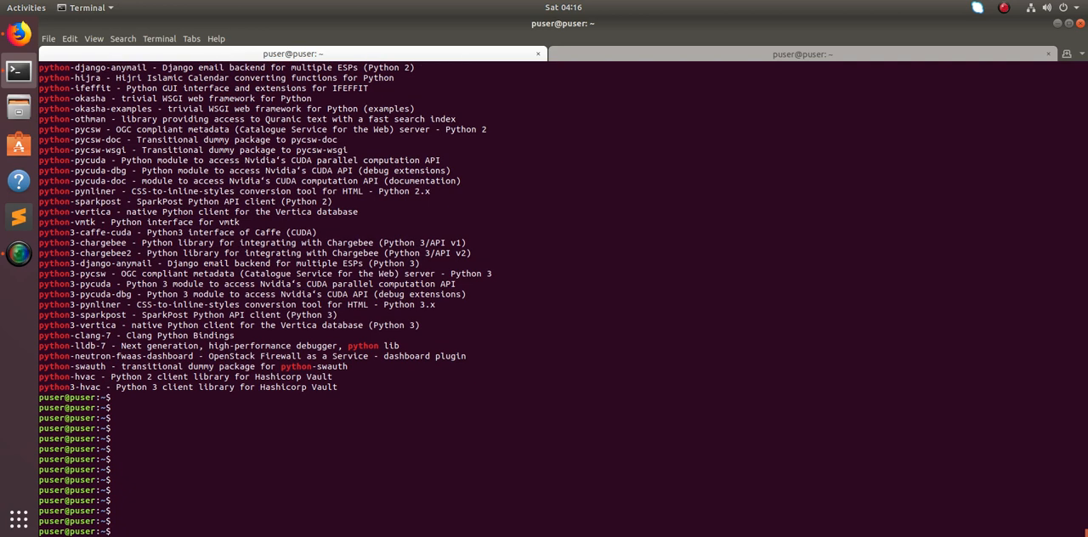